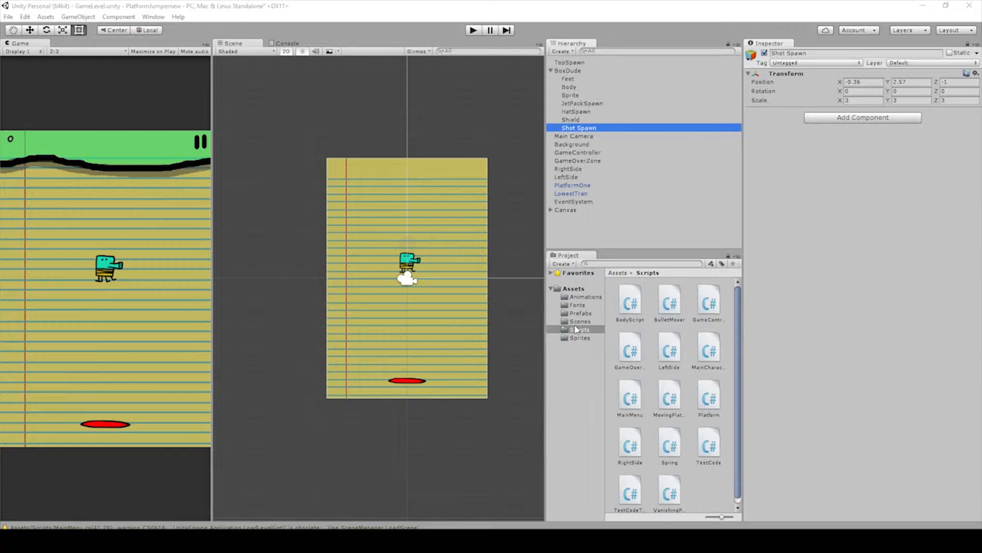
Step: Select the Bullet prefab in the Prefabs folder and view its tag list
left_click(580, 312)
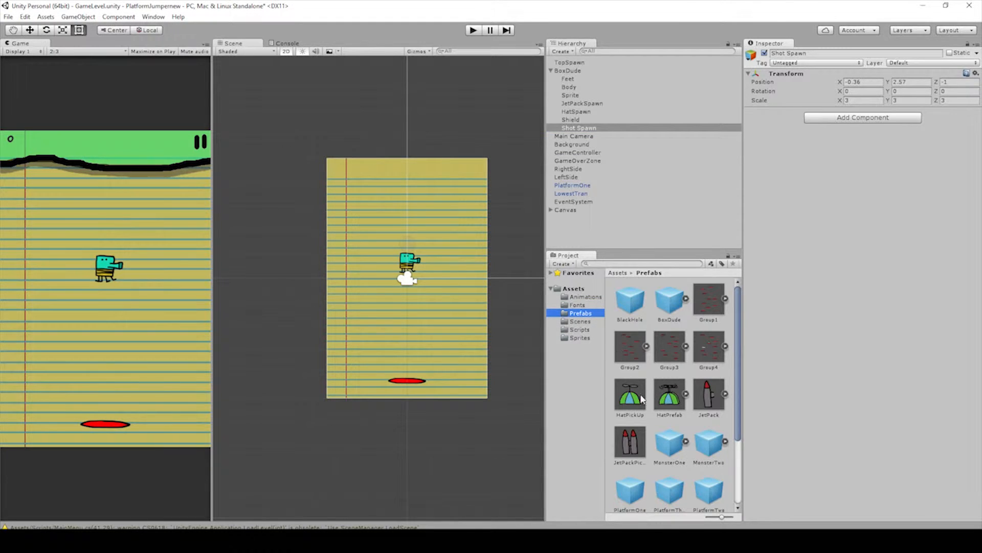
left_click(708, 435)
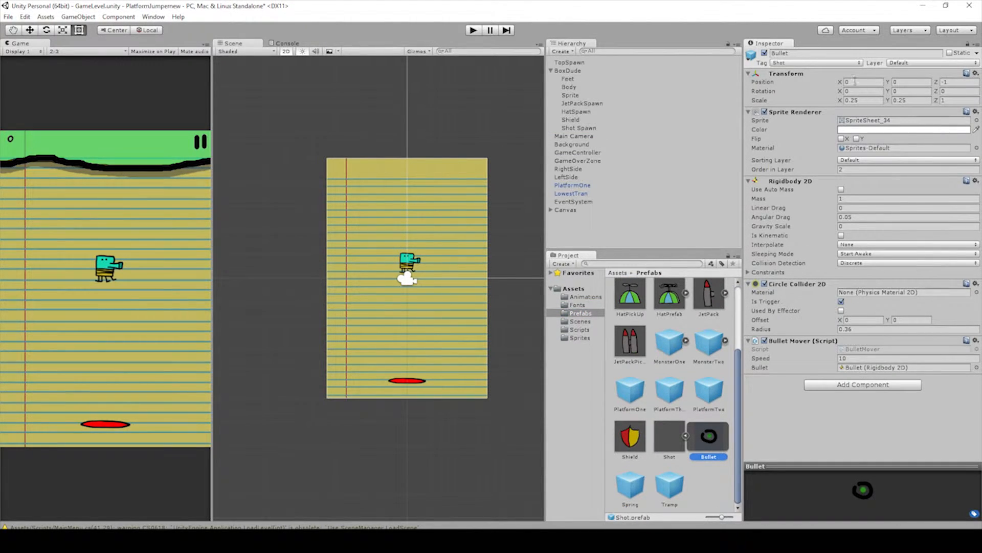
left_click(815, 61)
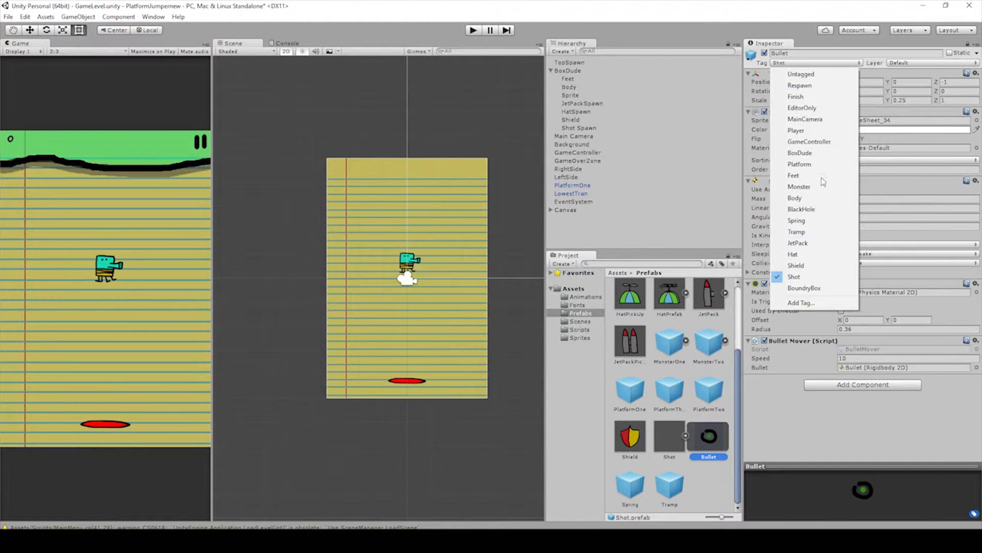
mouse_move(792, 283)
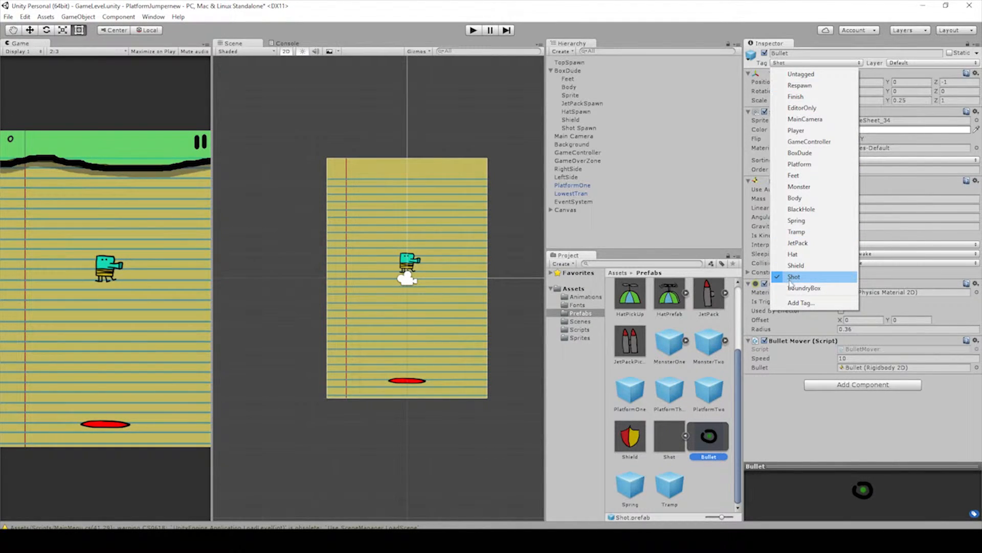
Step: Review Tags & Layers via Add Tag to confirm Shot and BoundryBox, then return to Shot Spawn
left_click(801, 303)
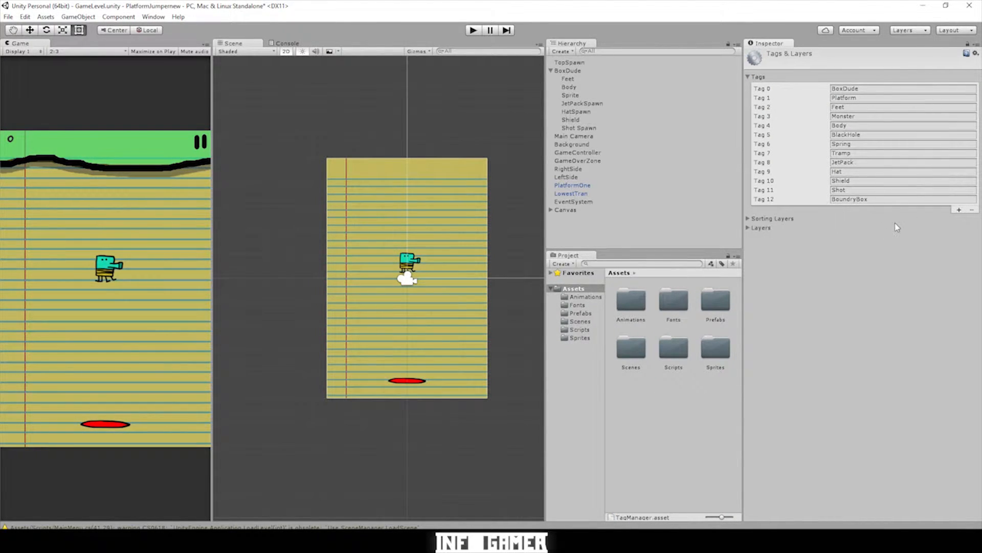
left_click(959, 210)
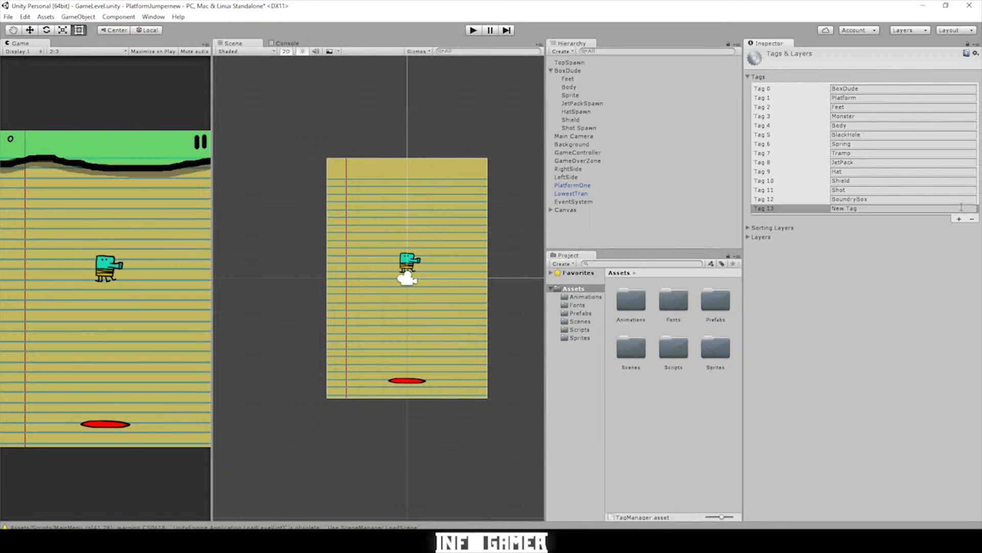
left_click(749, 76)
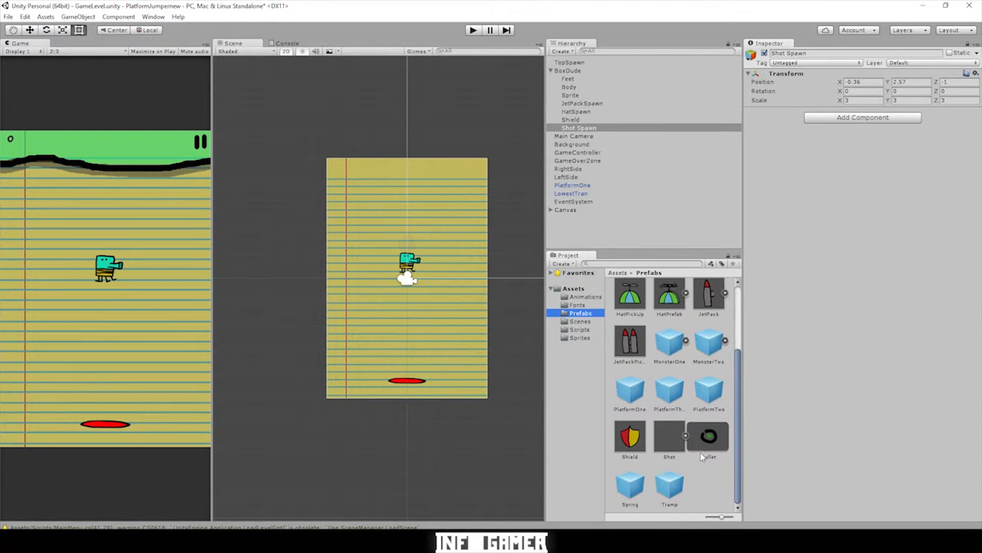
Step: Select the Bullet prefab to show its Shot tag and trigger circle collider
left_click(708, 435)
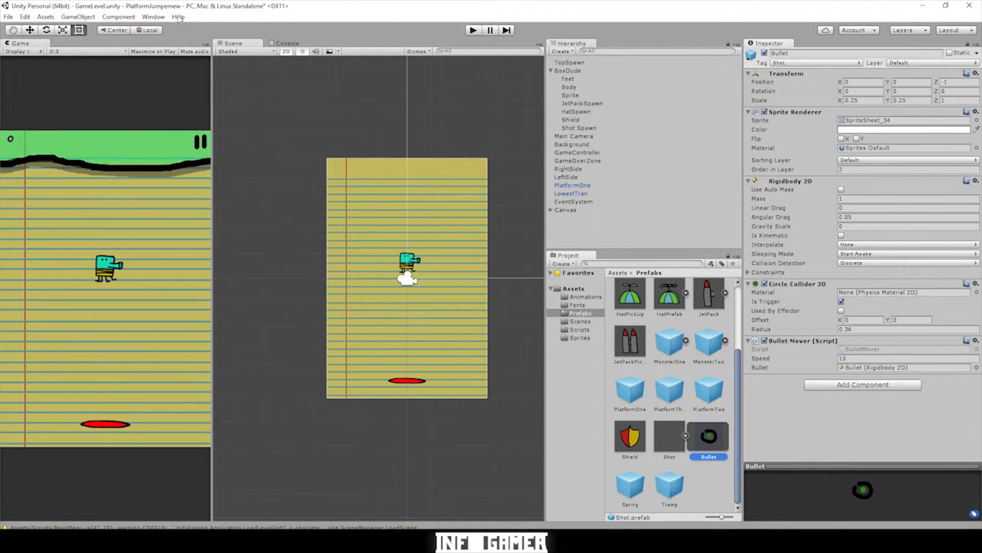
Step: Create an empty GameObject in the scene for the BoundryBox
left_click(78, 17)
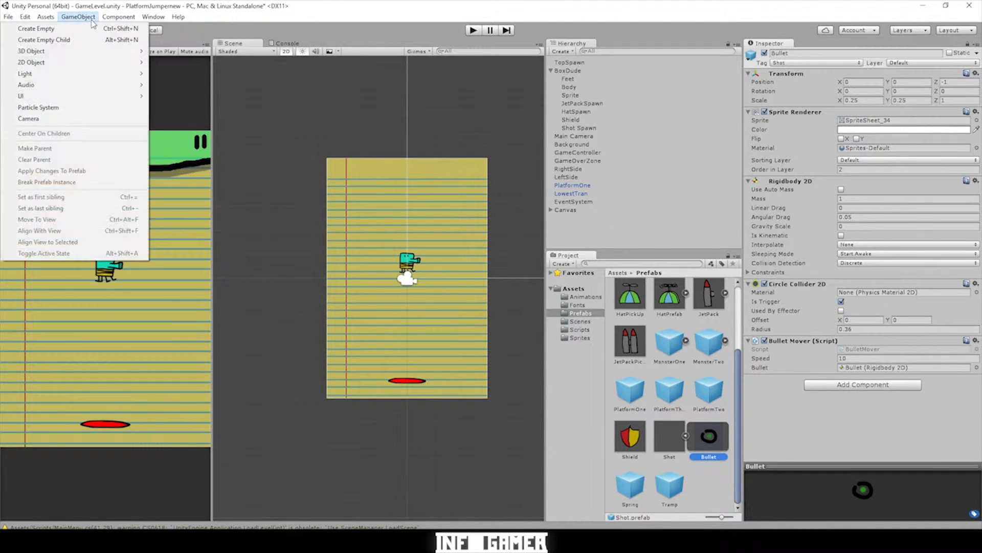
left_click(36, 29)
type("BoundryB")
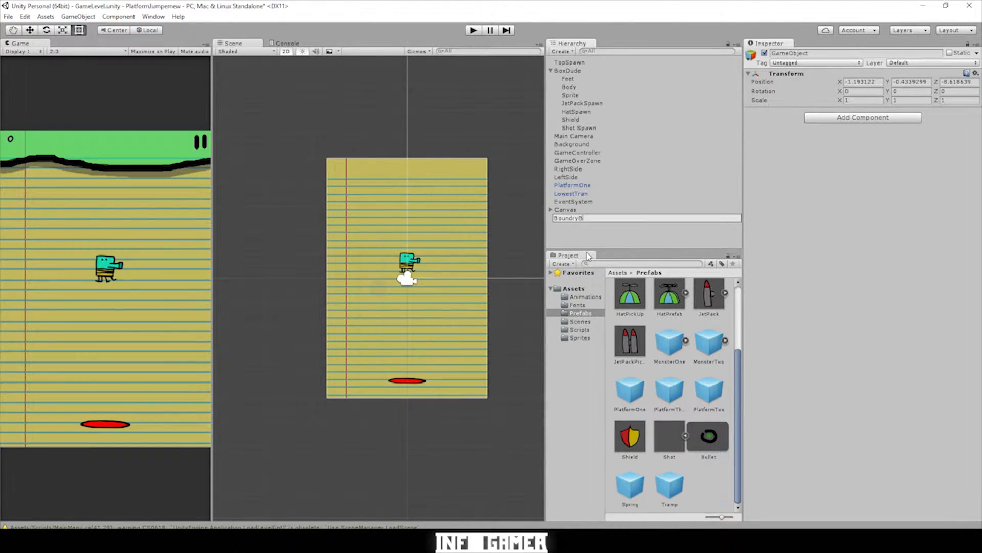
Step: Add a new C# script component named BoundryBox to the object
left_click(862, 117)
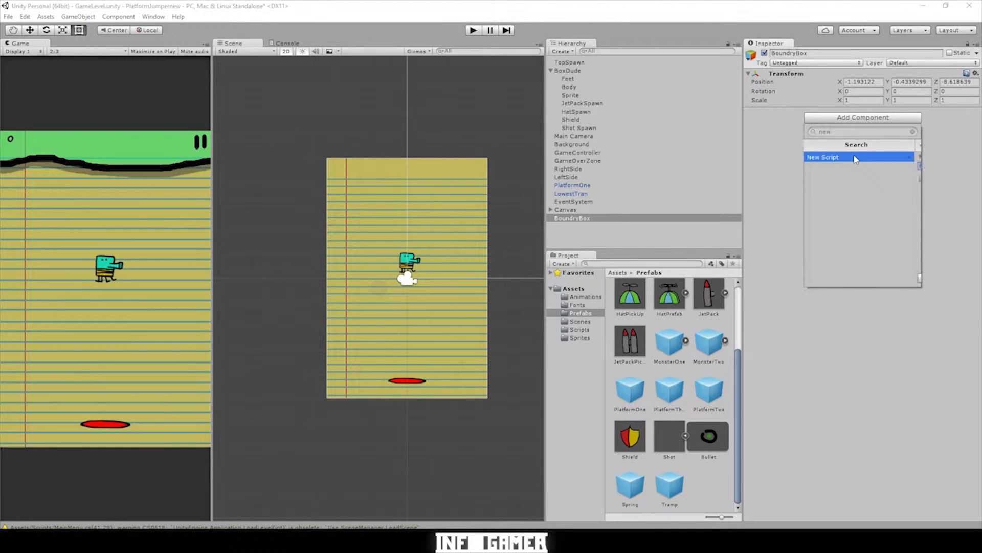
left_click(823, 156)
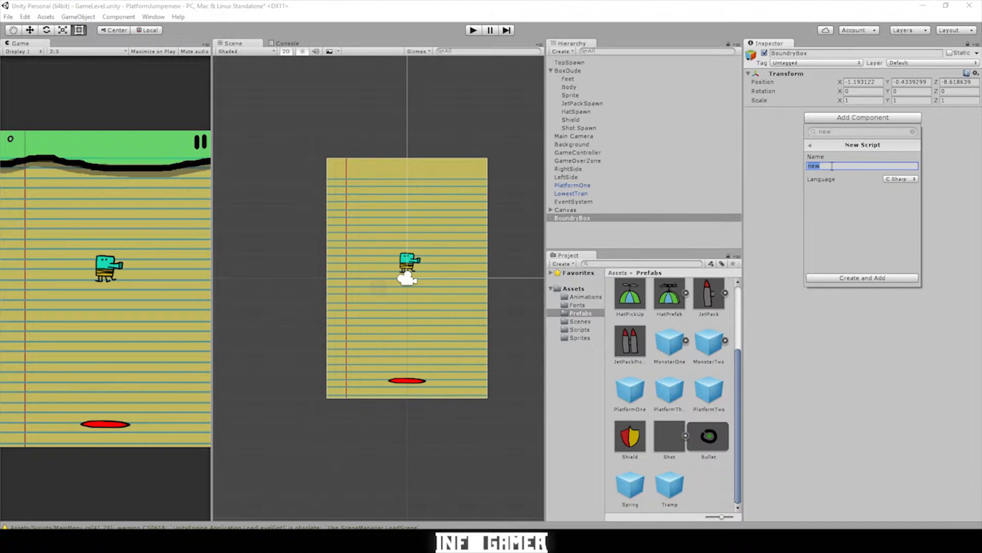
type("BoundryBox")
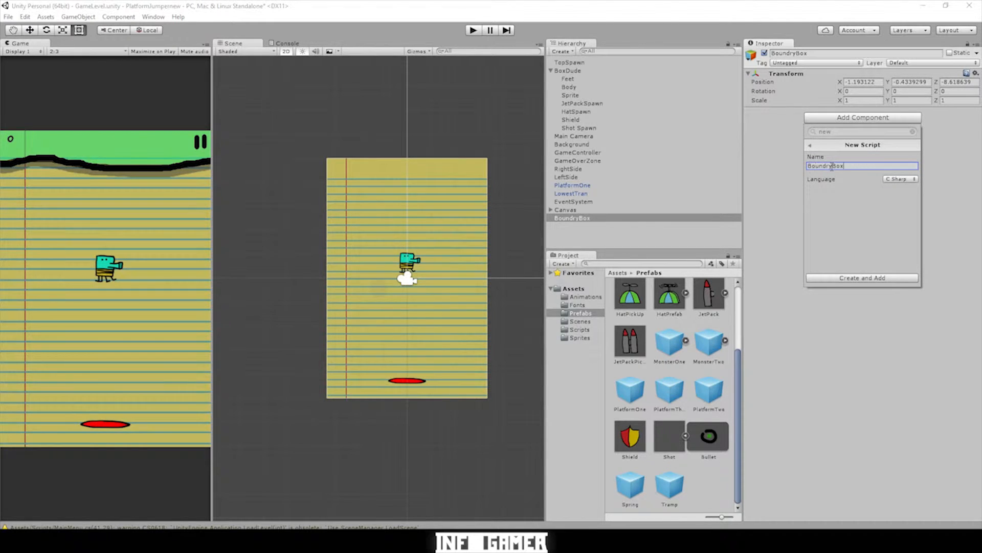
left_click(862, 278)
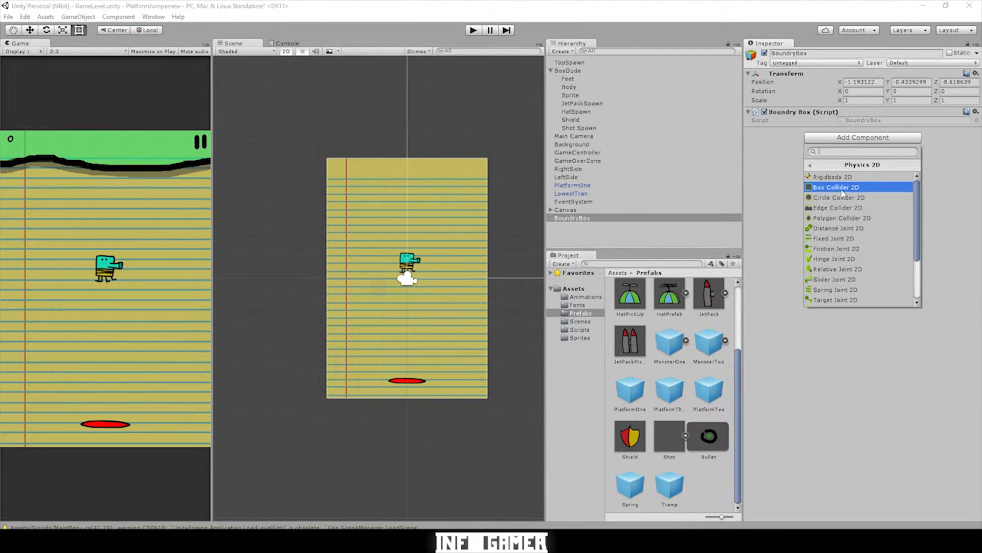
Step: Add a trigger Box Collider 2D to BoundryBox and adjust its size values
left_click(834, 187)
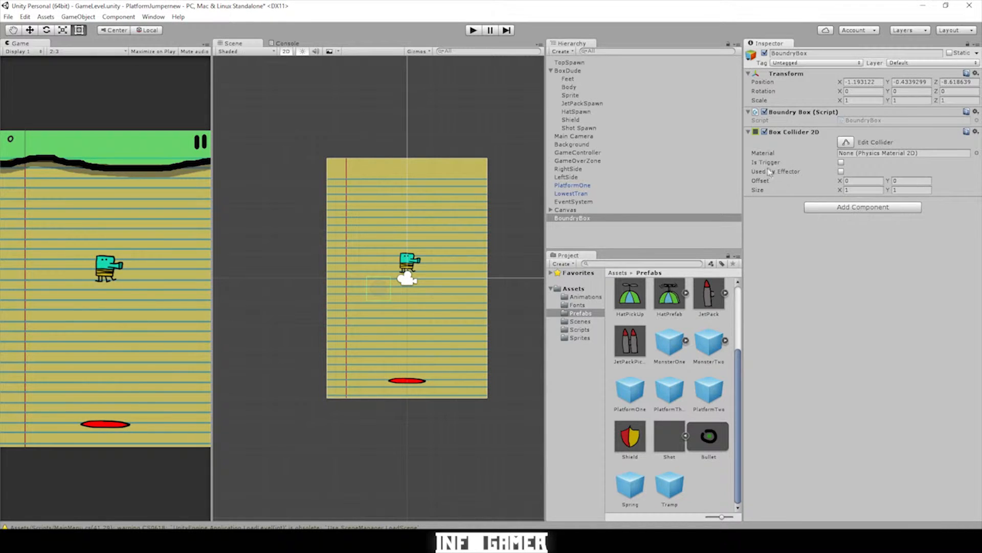
left_click(841, 162)
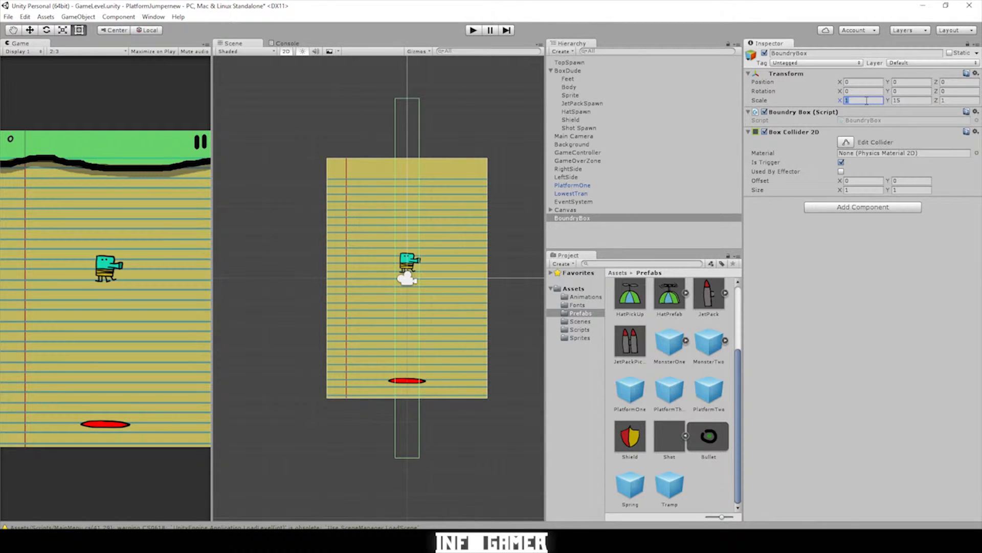
type("6")
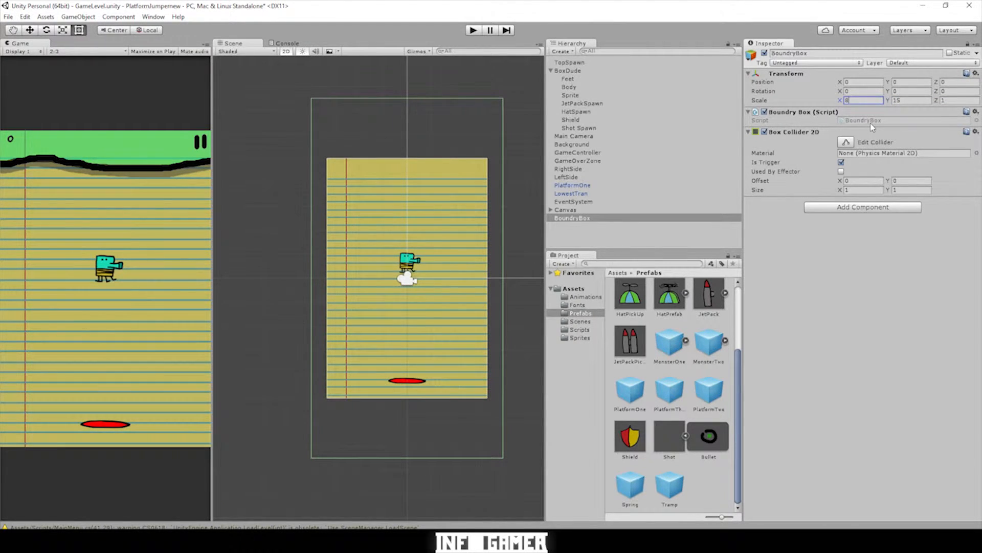
mouse_move(683, 209)
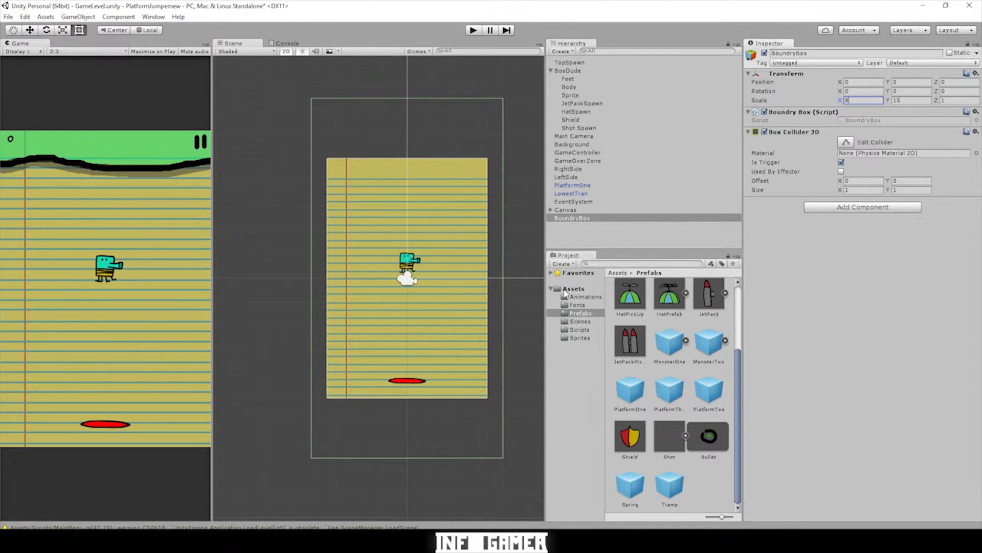
left_click(573, 287)
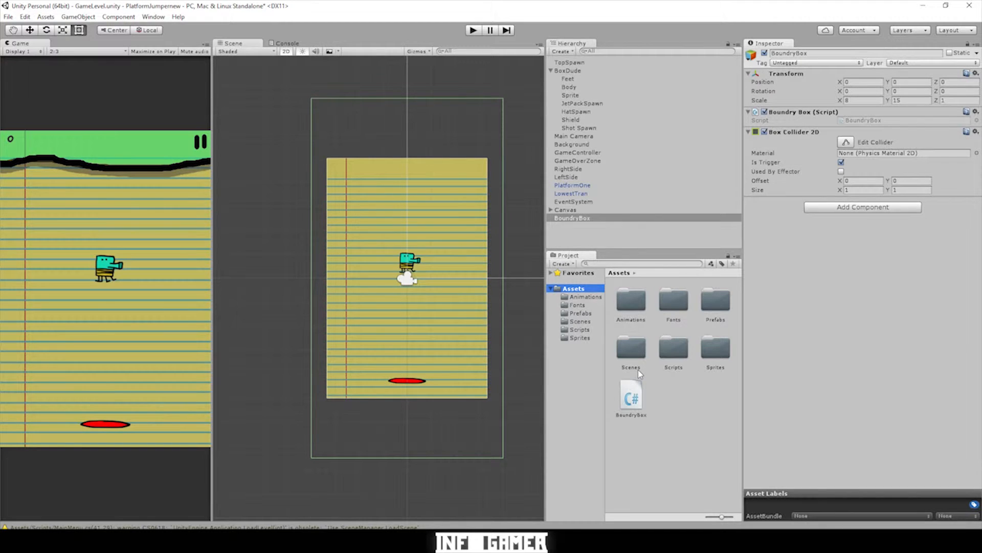
Step: Open the BoundryBox script in Visual Studio
left_click(673, 348)
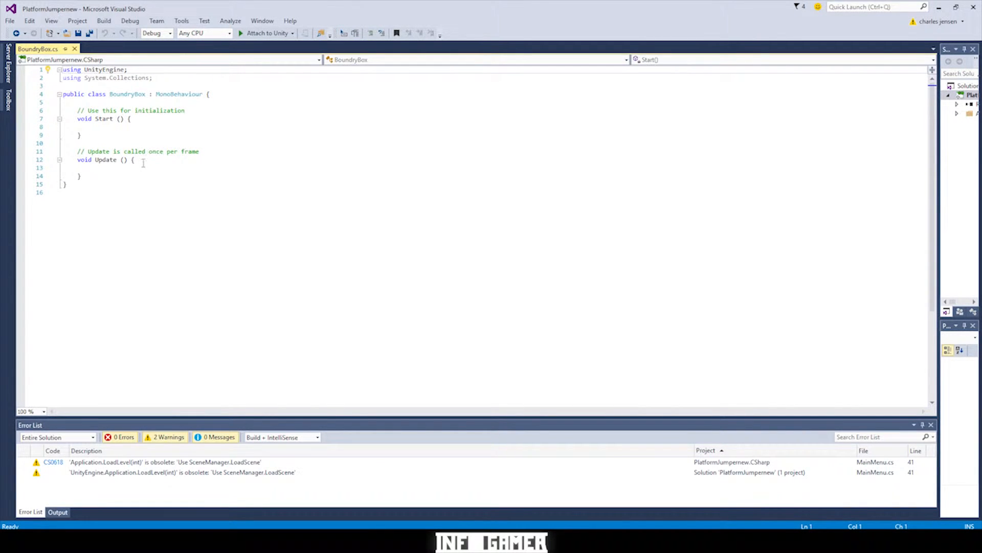
Step: Delete the default Start and Update methods
left_click_drag(77, 110, 136, 159)
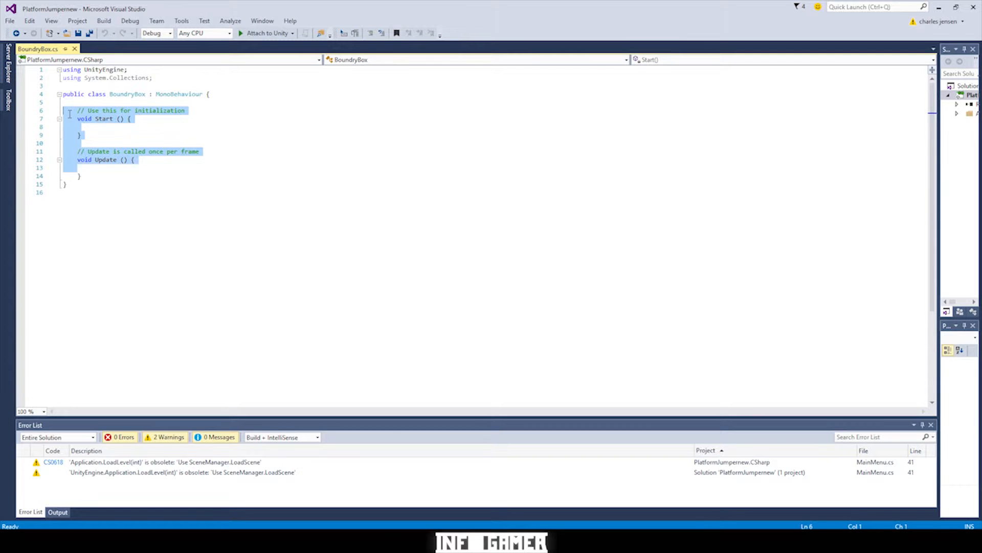
key("Delete")
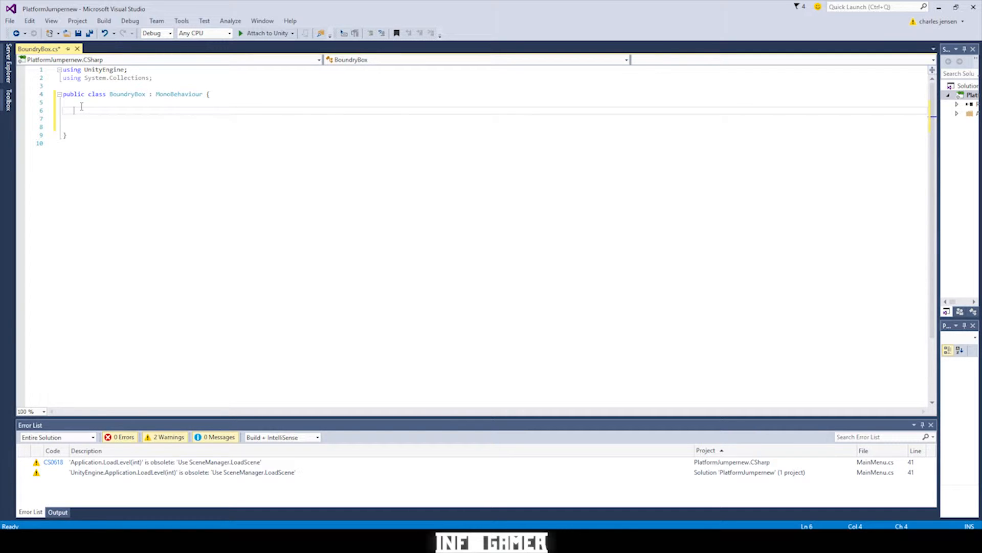
Step: Write an empty void OnTriggerExit2D(Collider2D other) method
type("void OnTriggerExt")
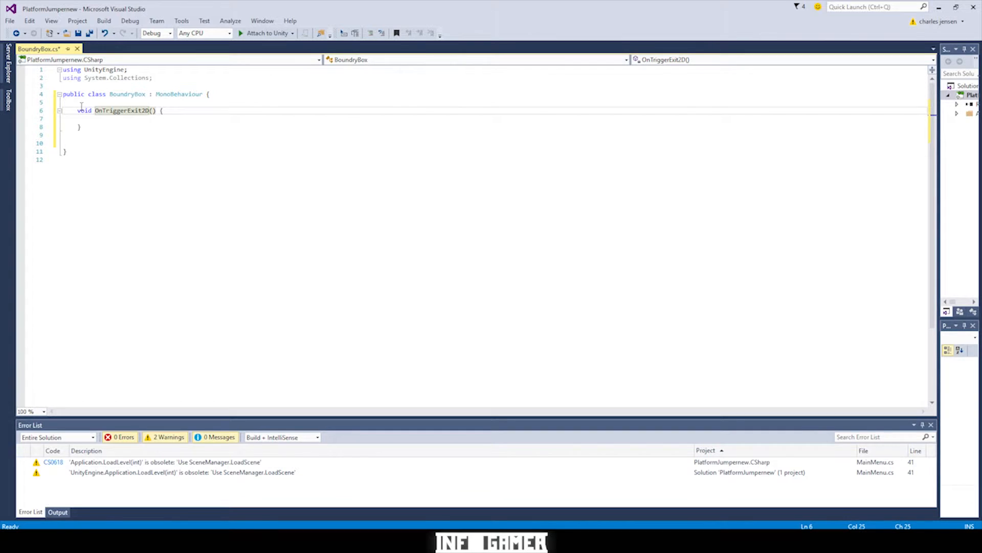
key("Backspace")
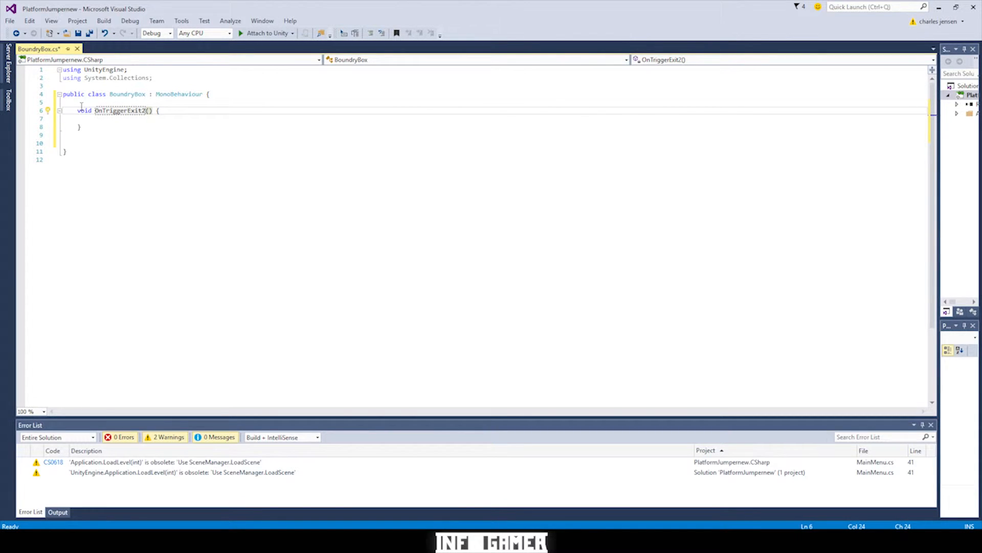
type("d")
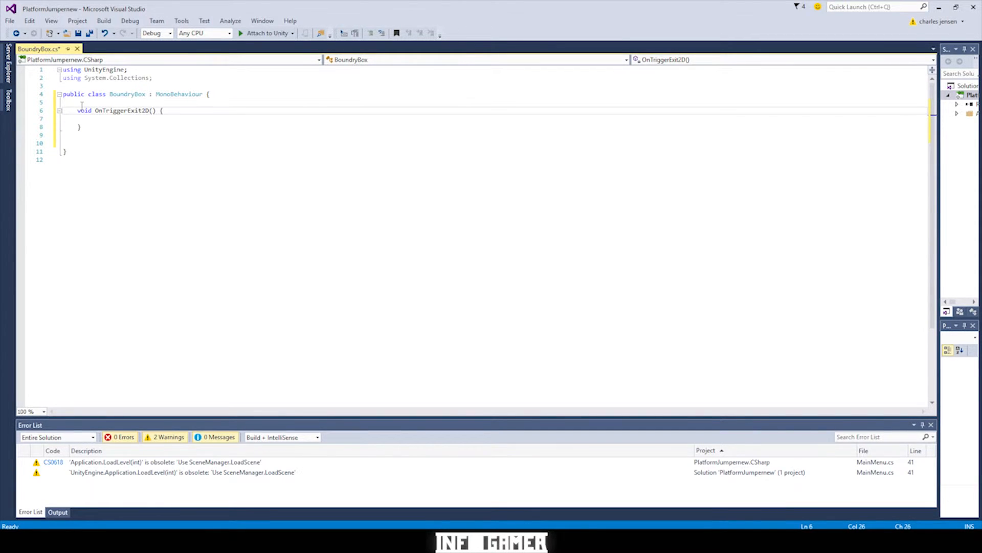
type("coll")
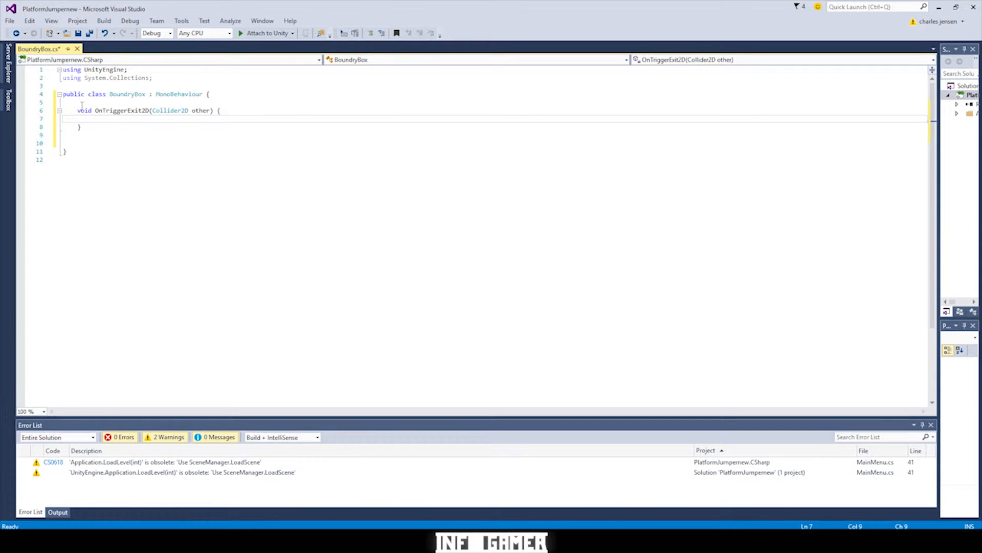
Step: Add if(other.gameObject.CompareTag("Shot")) inside OnTriggerExit2D
type("if")
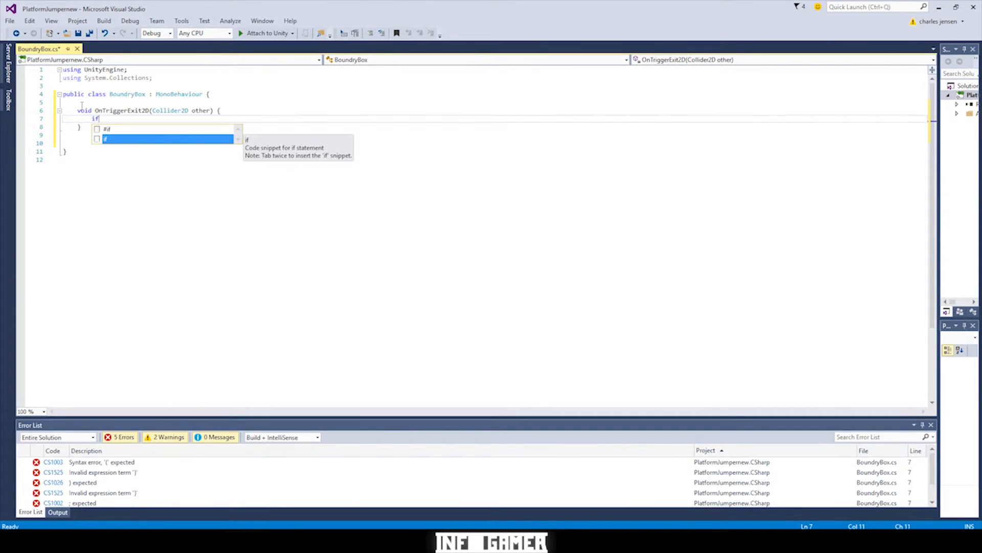
type("()")
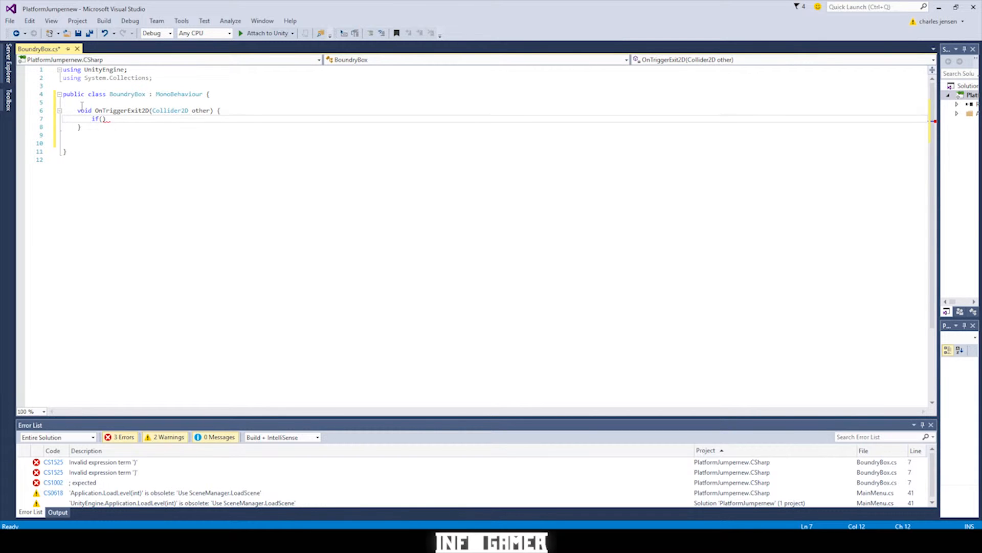
type("other.gameObject.CompareTag()")
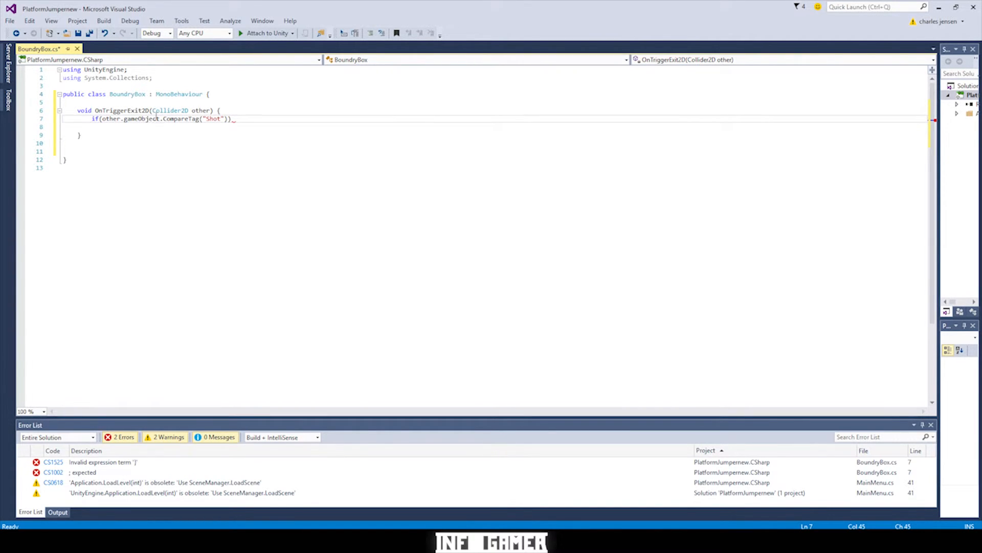
mouse_move(169, 110)
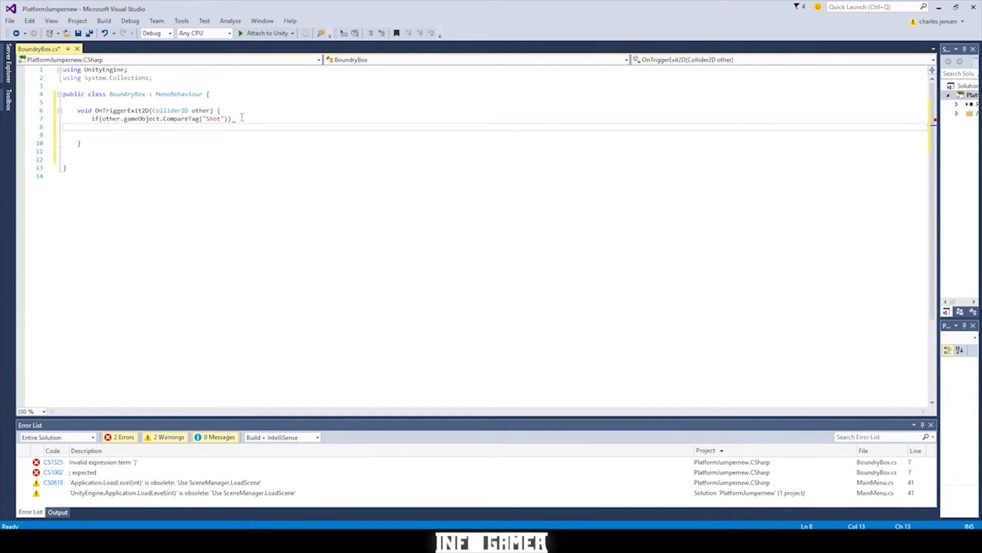
Step: Add Destroy(other.gameObject); under the condition and save the script
type("D")
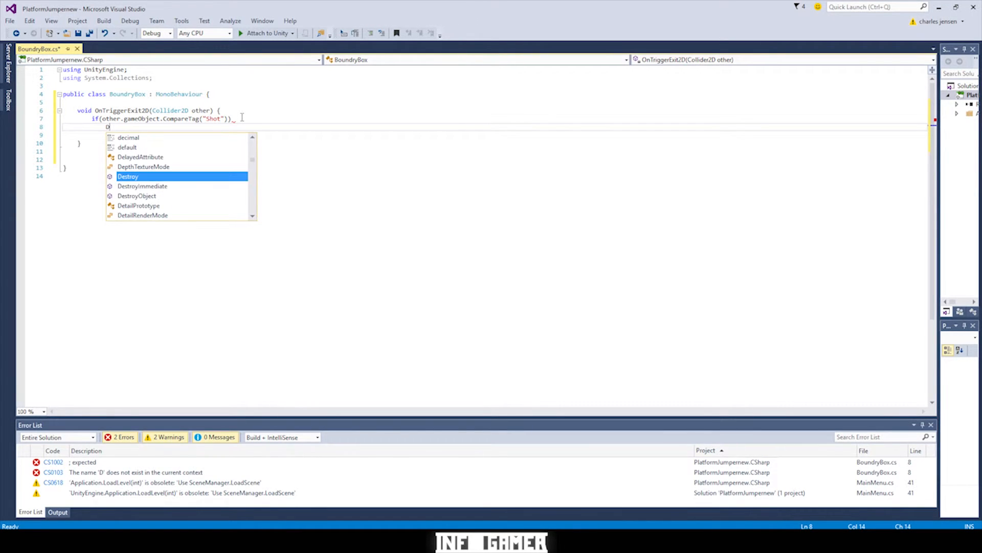
type("estroy(")
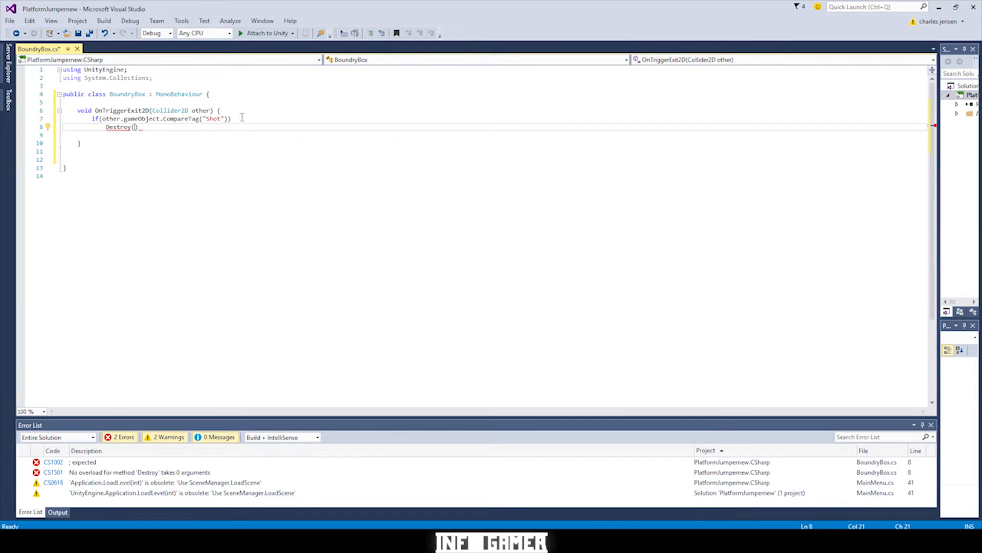
type("other")
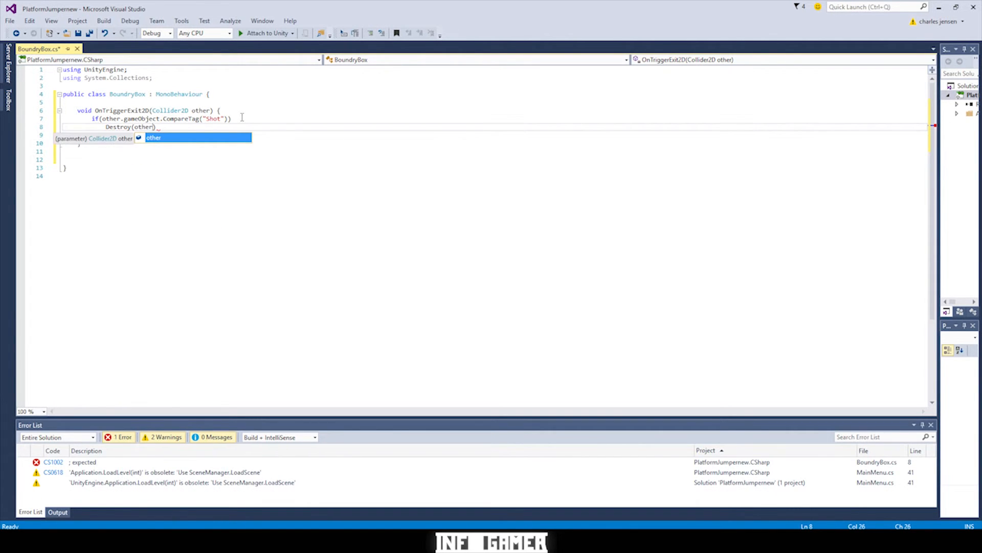
type(".gameObject")
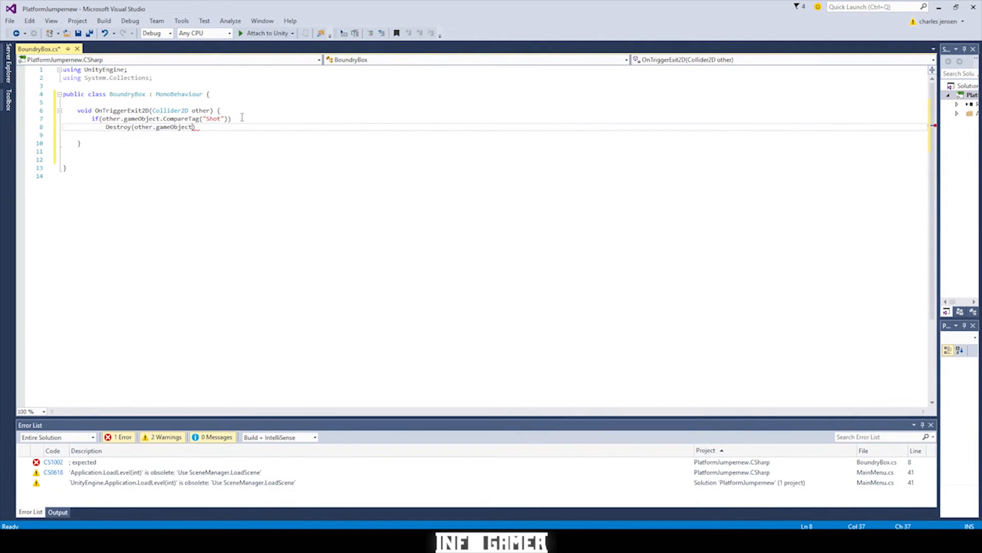
type(";")
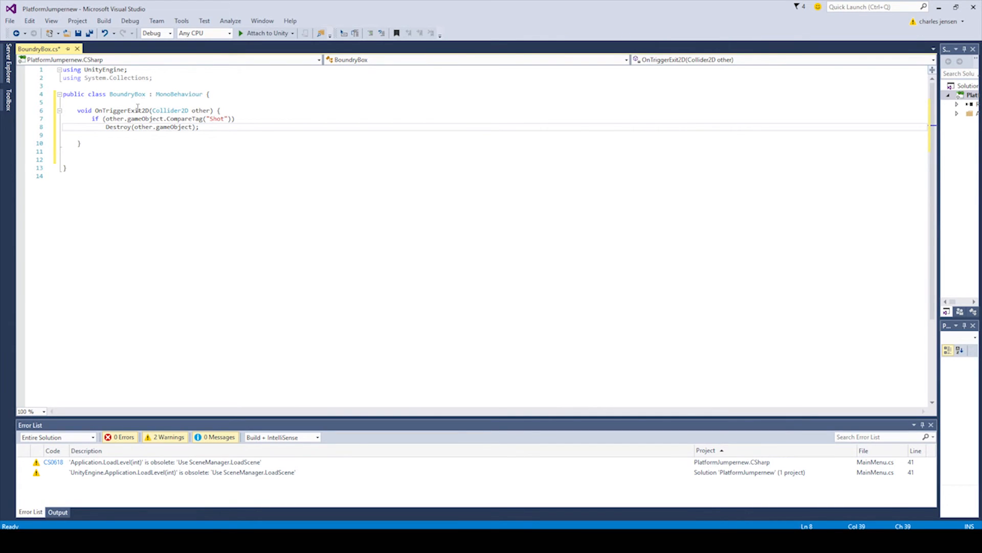
mouse_move(206, 118)
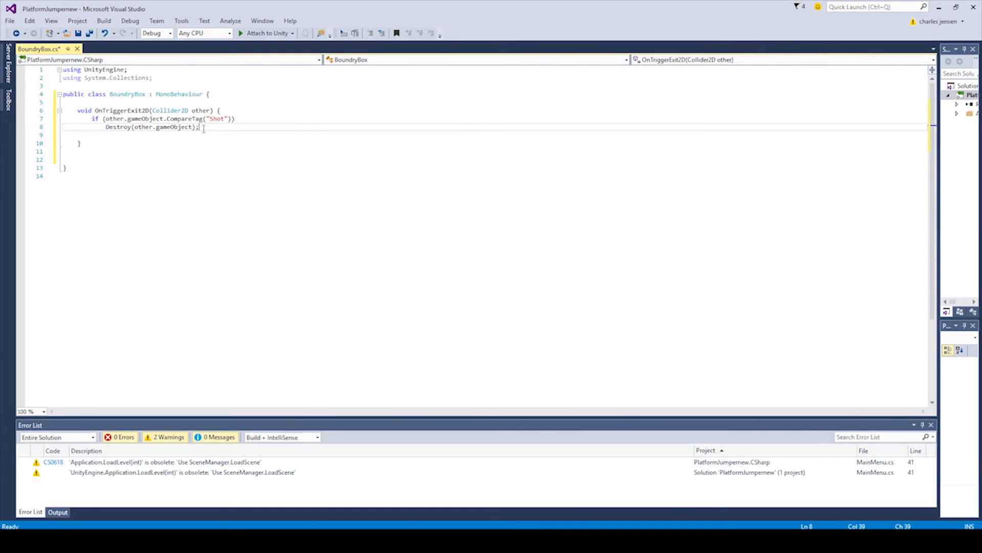
key("ctrl+s")
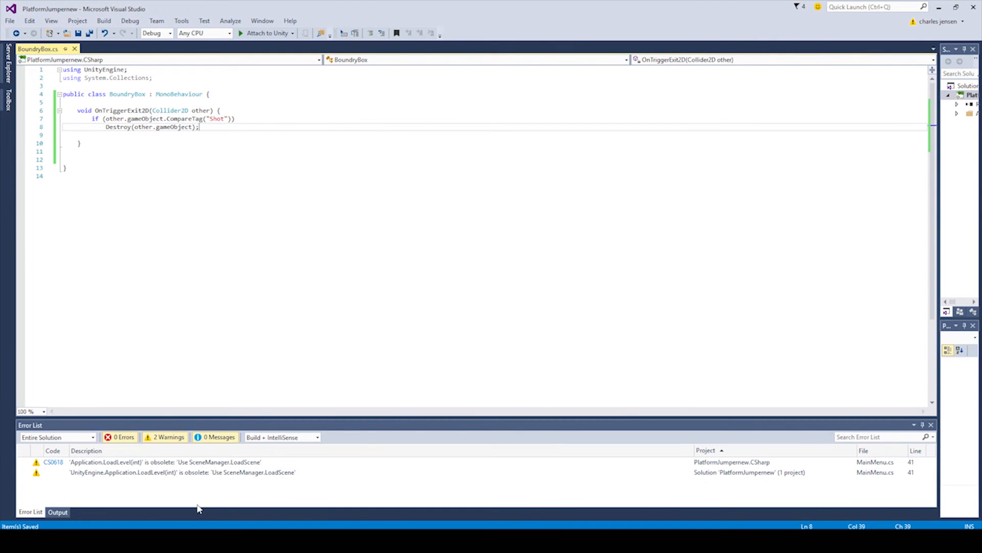